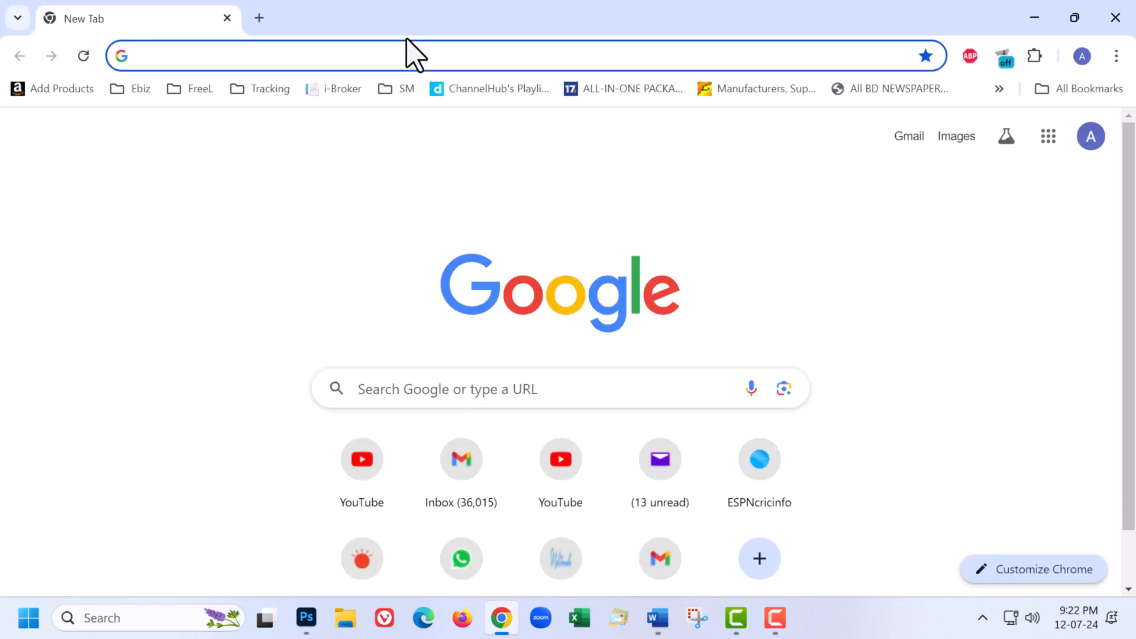
# Search Google for "allow select and copy extension" from the address bar.
pyautogui.click(330, 56)
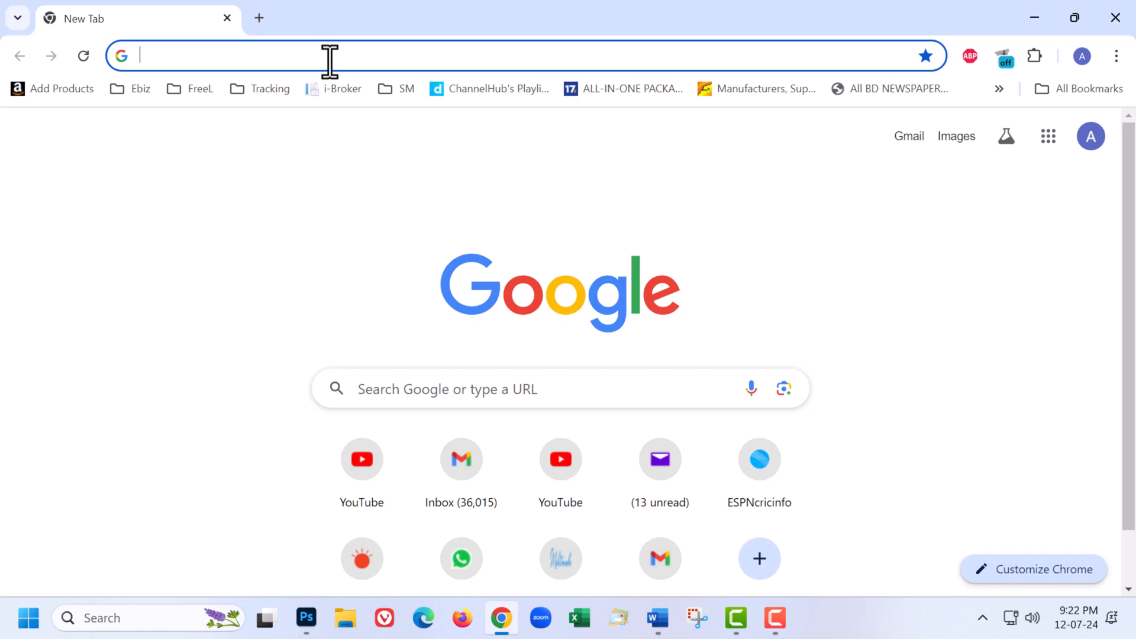
pyautogui.click(326, 56)
pyautogui.write('allow s')
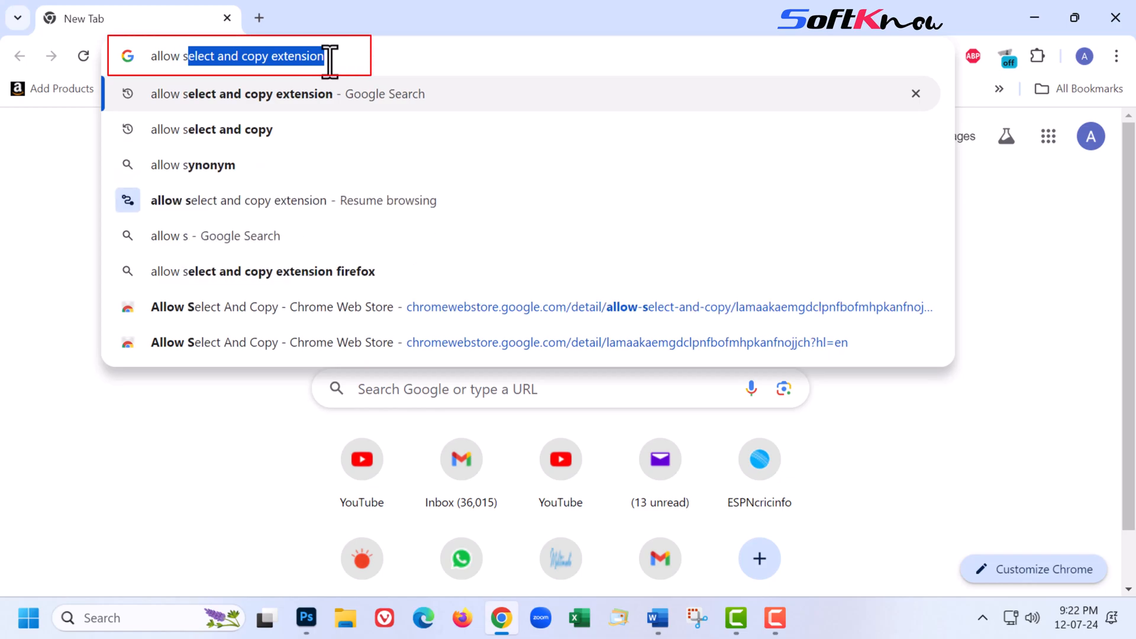
pyautogui.press('Delete')
pyautogui.write('elect and copy extension')
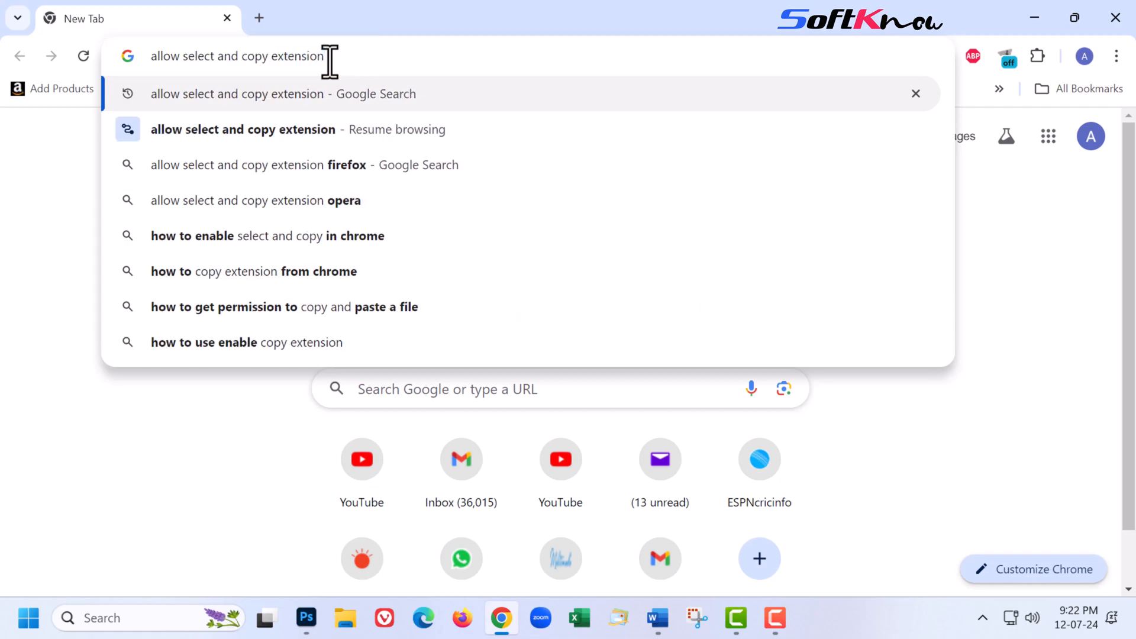
pyautogui.press('Enter')
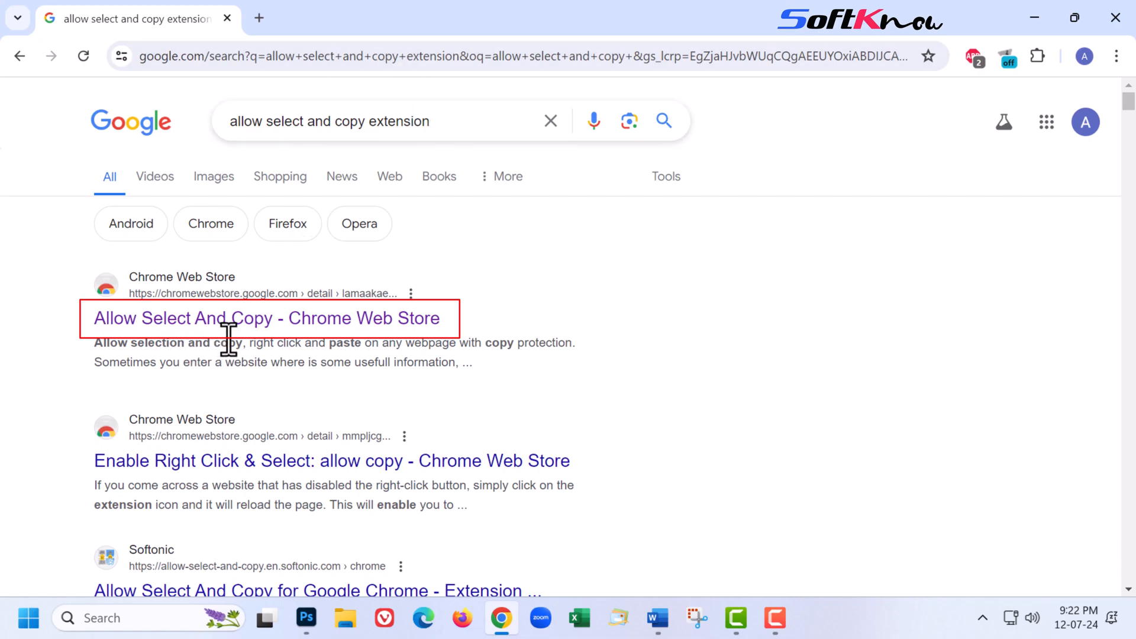
# Add the Allow Select And Copy extension to Chrome and view it in the extensions list.
pyautogui.click(265, 318)
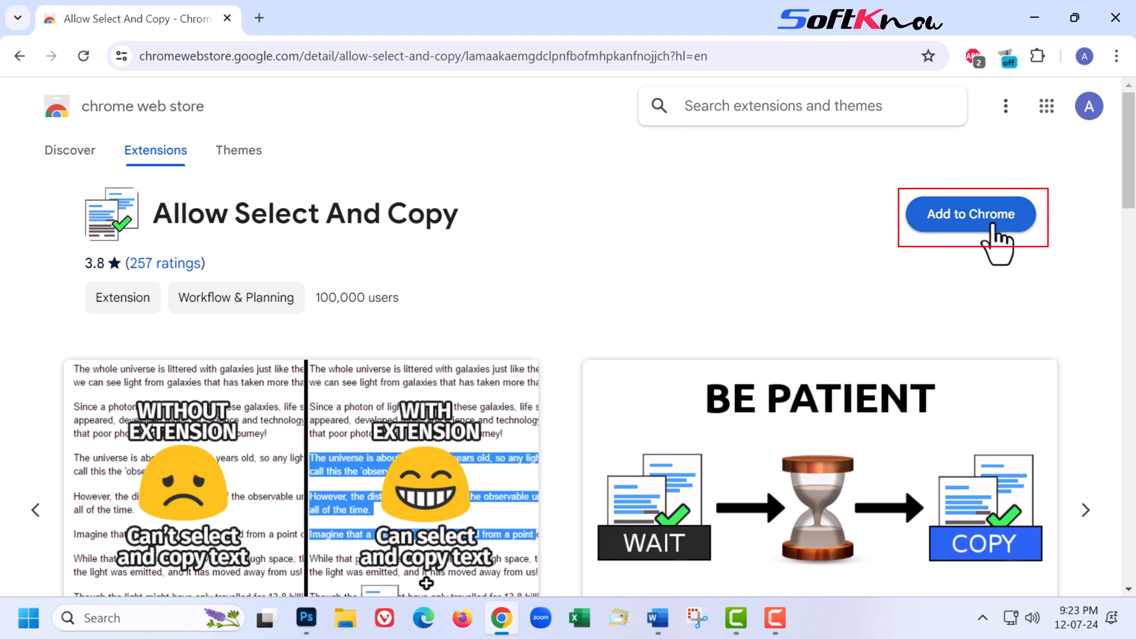
pyautogui.click(970, 215)
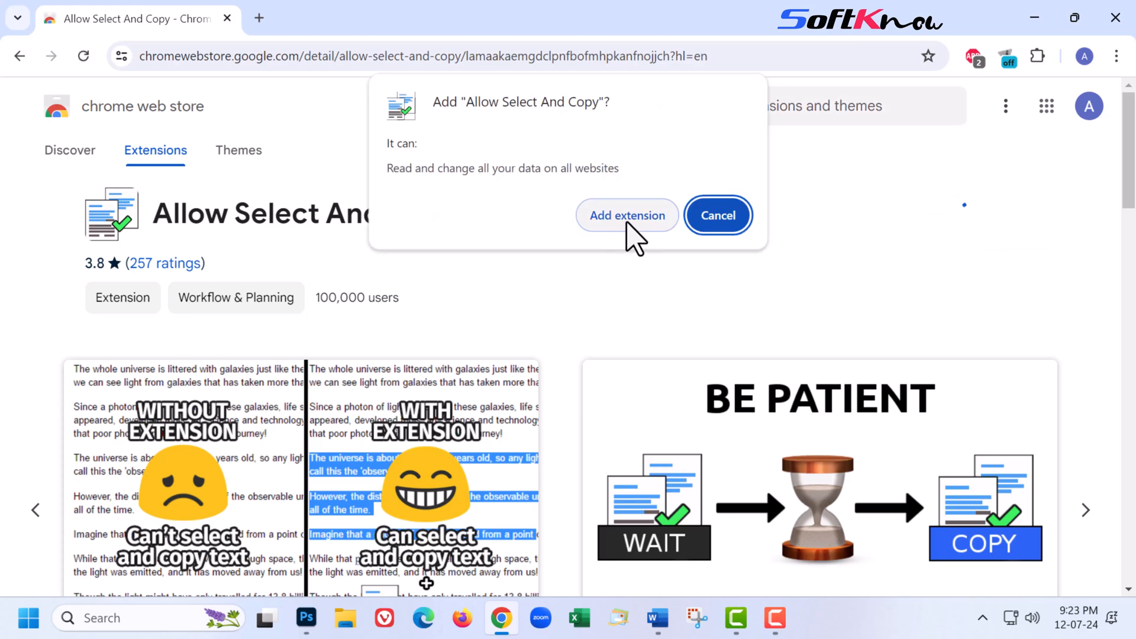
pyautogui.click(627, 215)
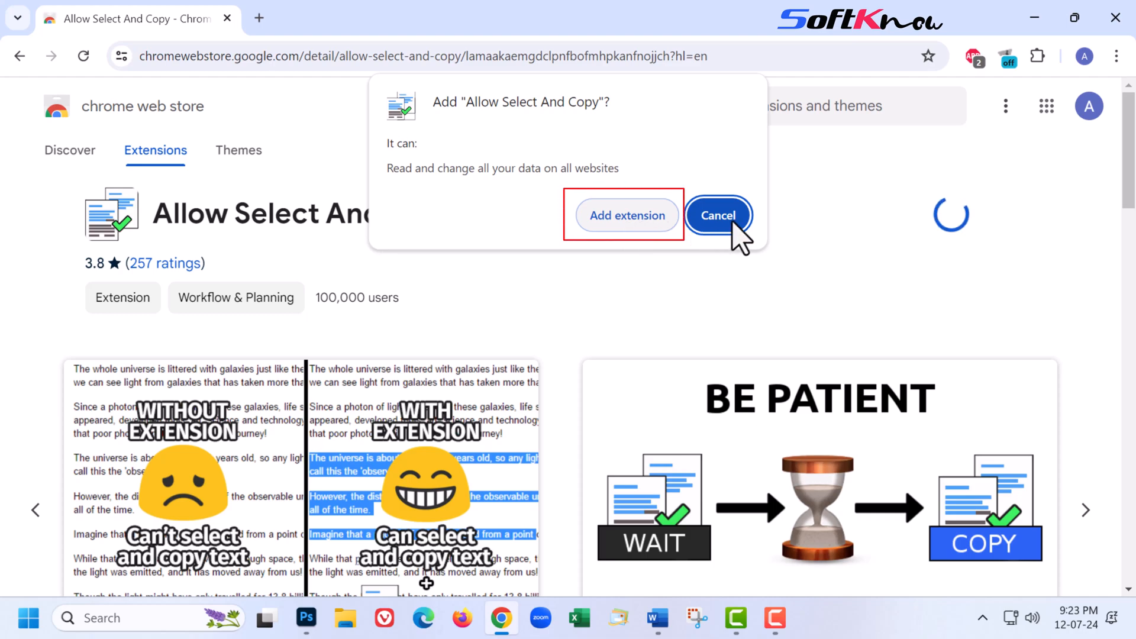
pyautogui.click(1037, 56)
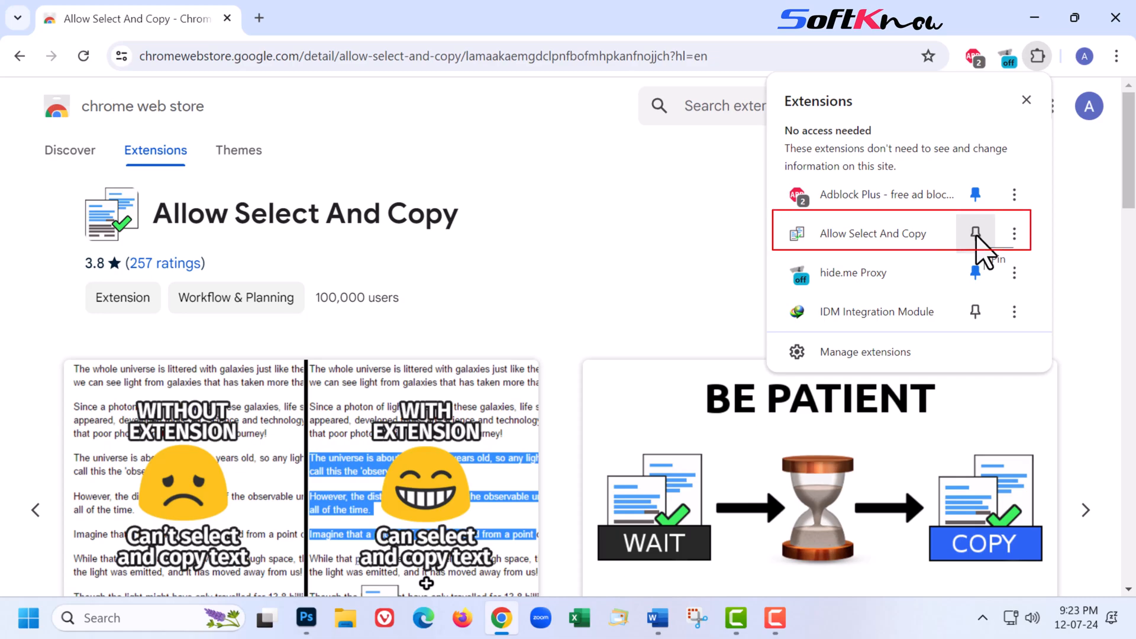
# Pin Allow Select And Copy and bring up the TDS Rates Chart FY 2024-25 article.
pyautogui.click(975, 234)
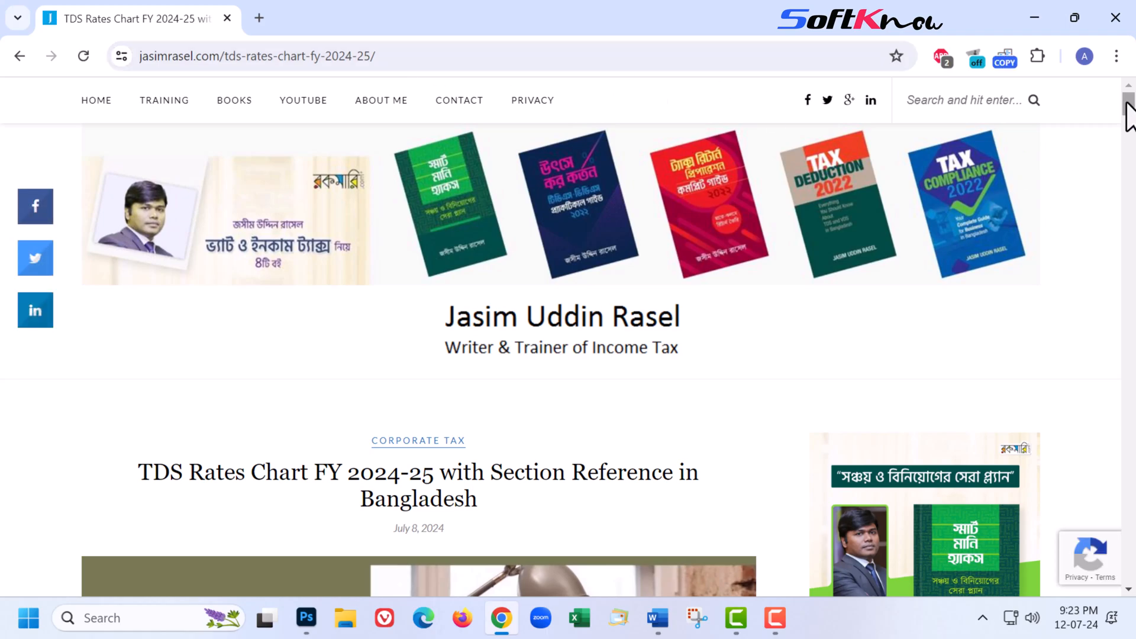
pyautogui.scroll(-3)
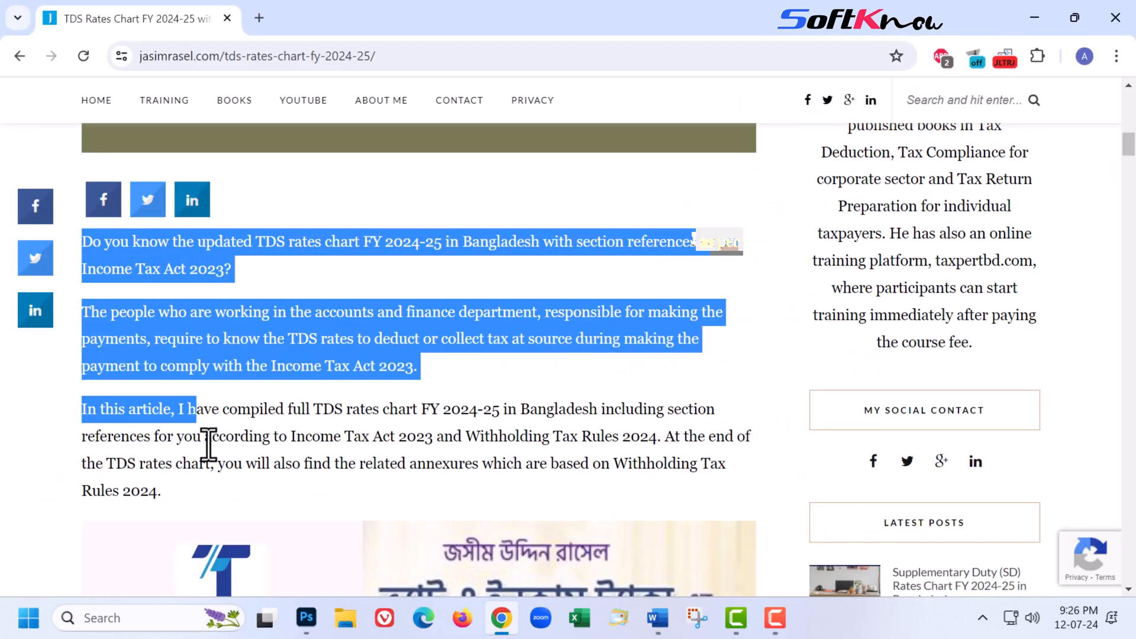
# Copy the selected article text and TDS table rows via the right-click Copy command.
pyautogui.scroll(-3)
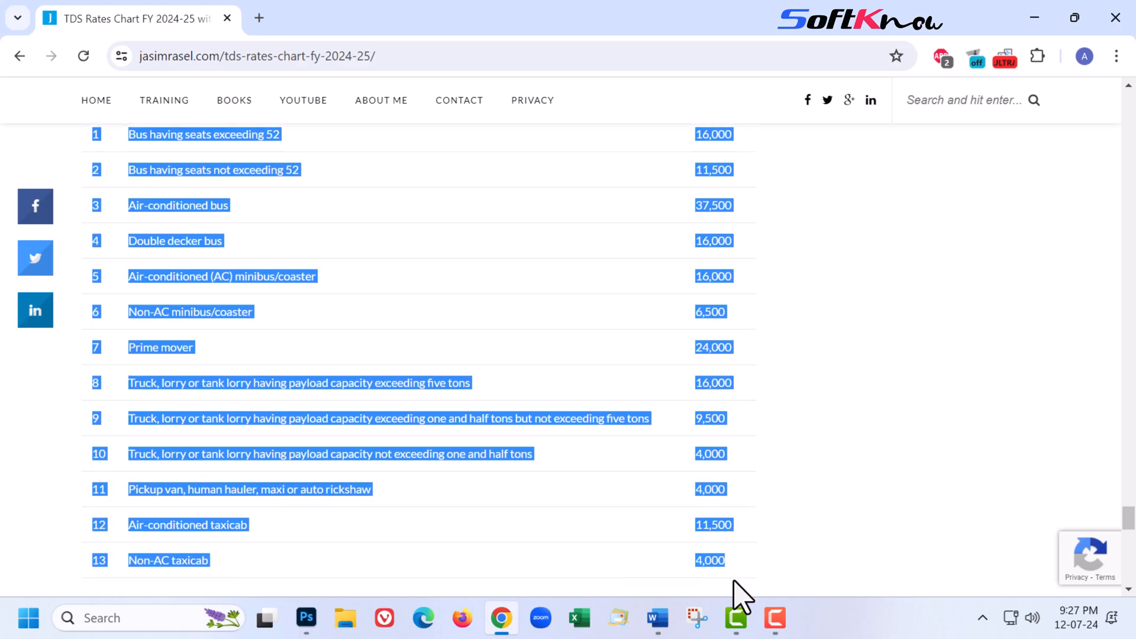
pyautogui.scroll(-3)
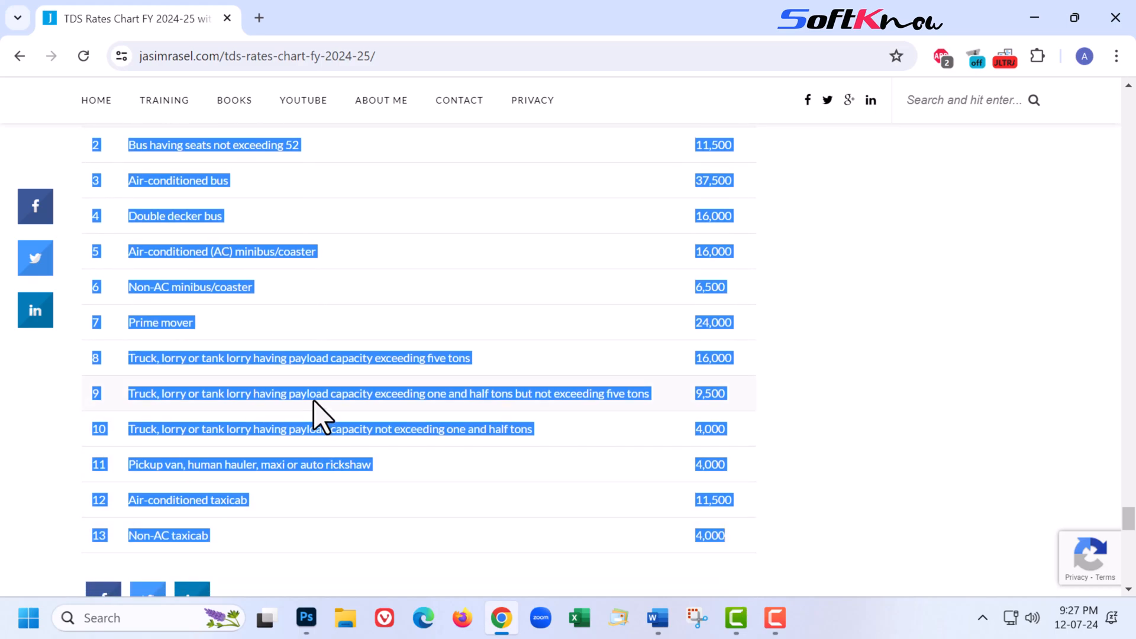
pyautogui.rightClick(318, 402)
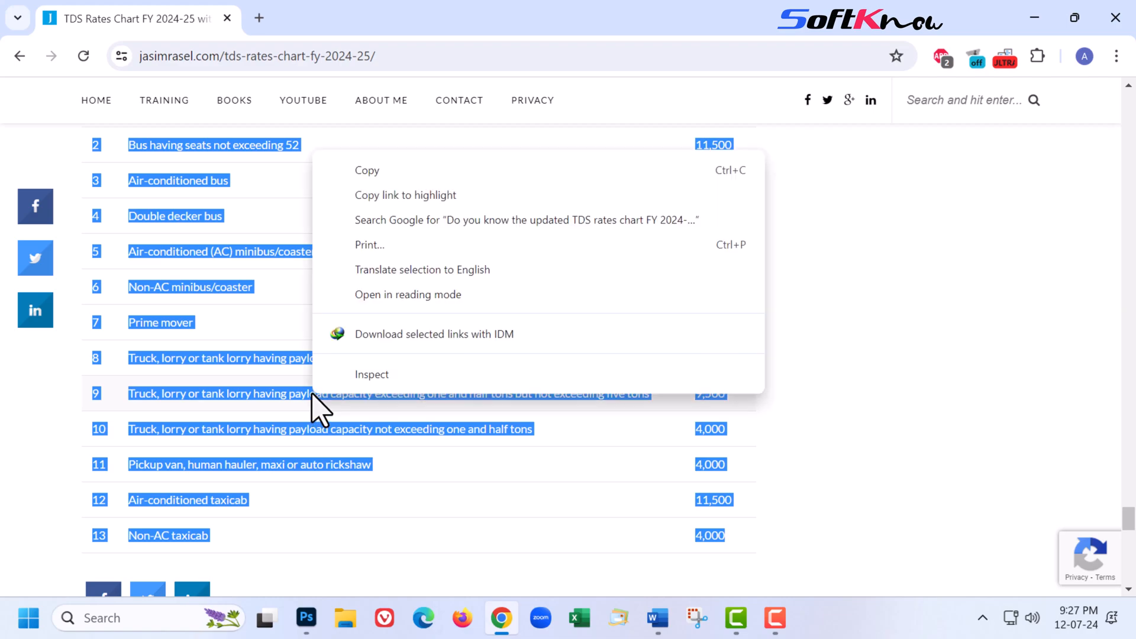
pyautogui.click(377, 230)
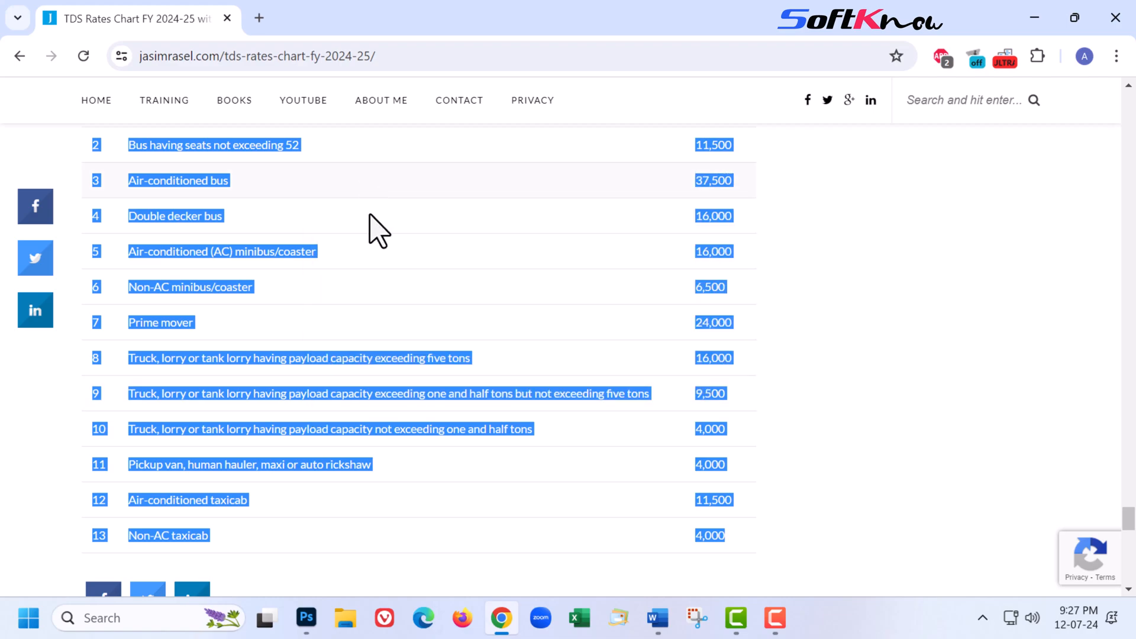
pyautogui.click(655, 618)
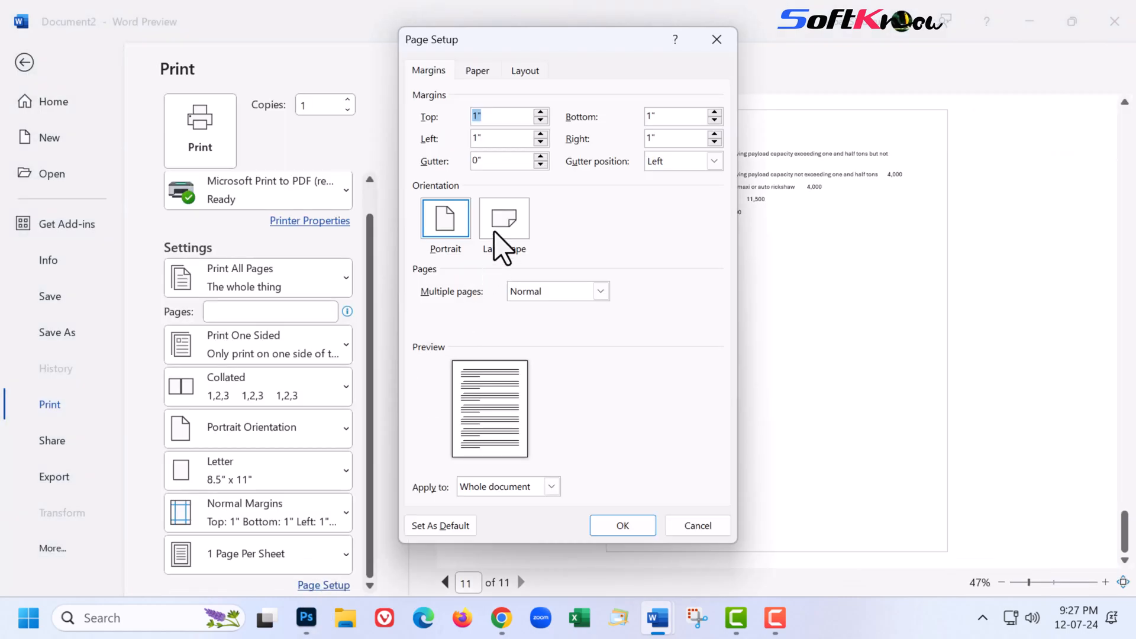
# Set the Word document's page orientation to Landscape in Page Setup.
pyautogui.click(504, 218)
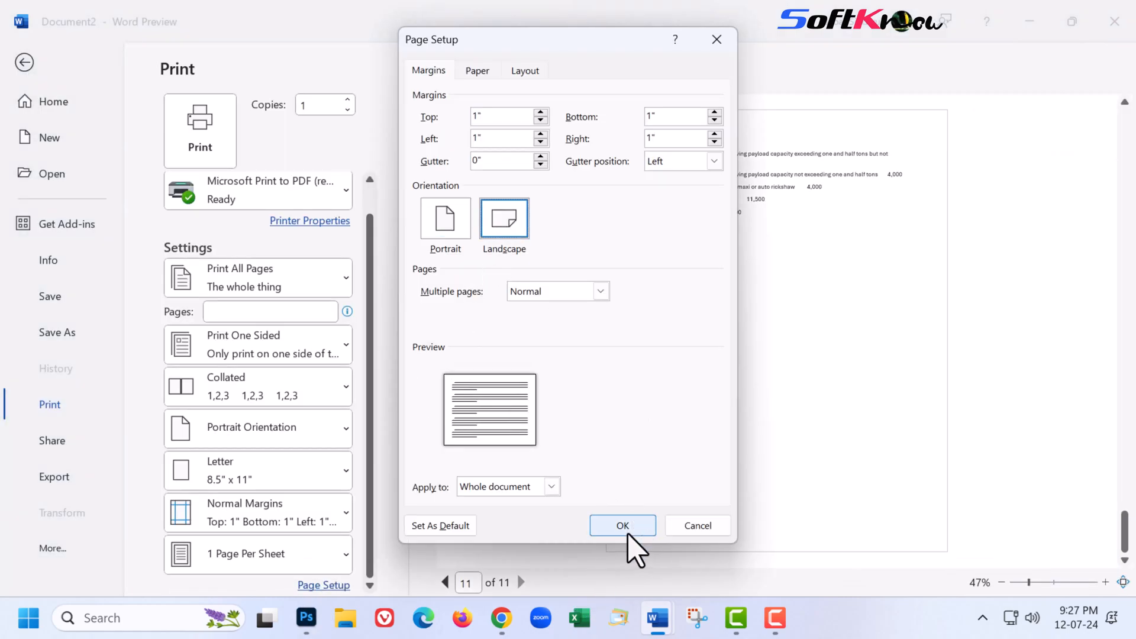
pyautogui.click(621, 525)
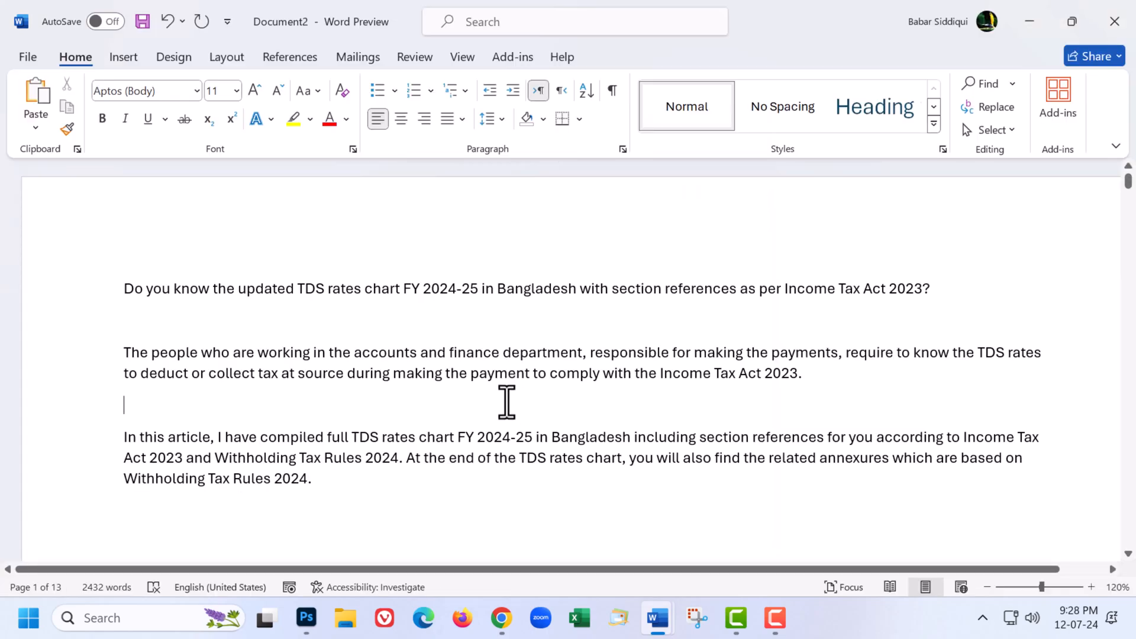